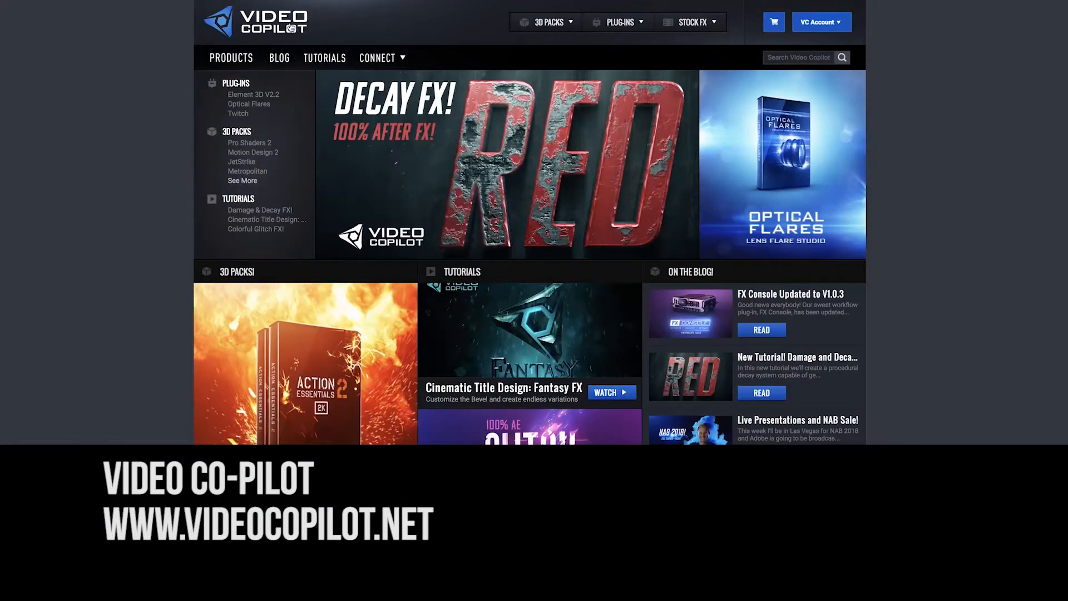
type("col")
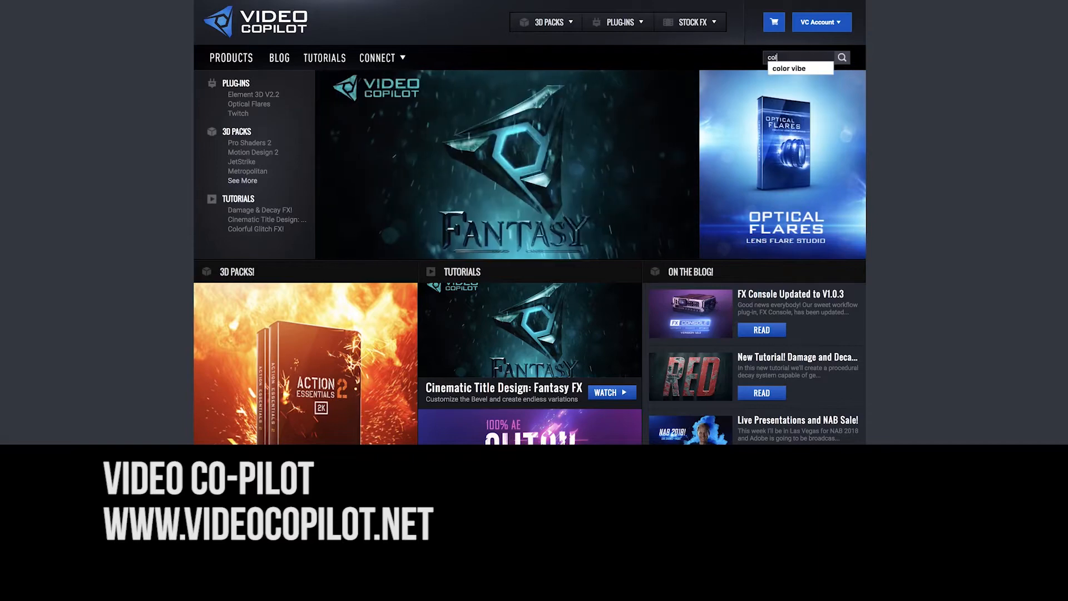